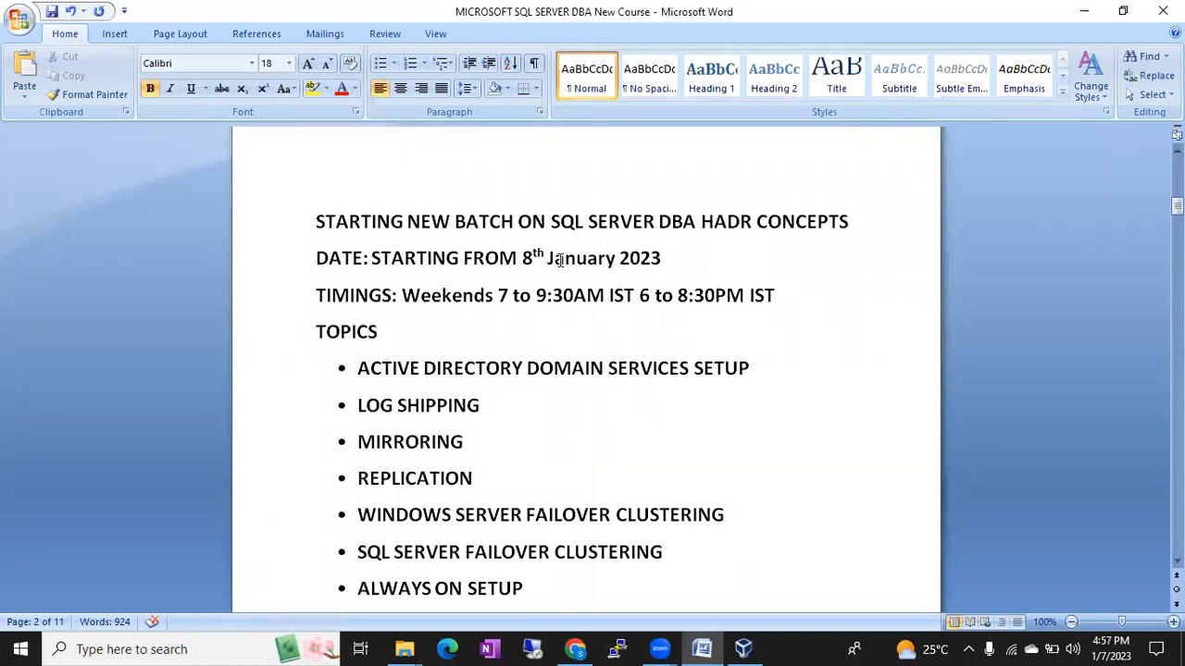
- Check the course title, selecting the word HADR
{"action": "left_click_drag", "start_coordinate": [315, 221], "coordinate": [701, 221]}
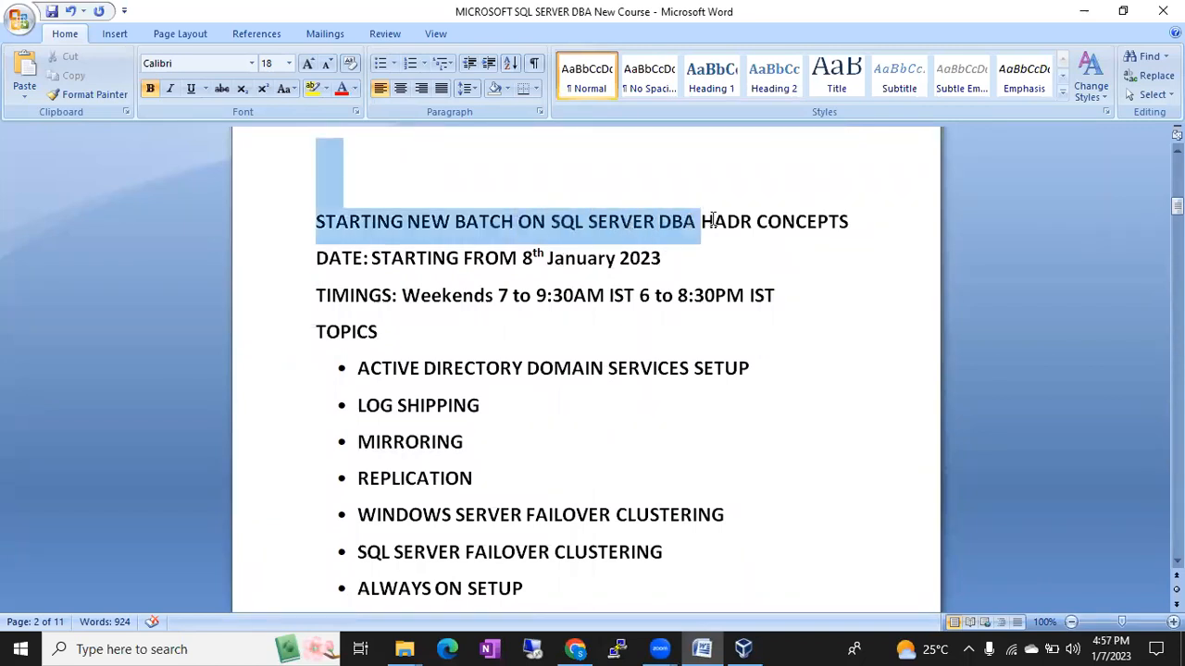
{"action": "left_click", "coordinate": [782, 222]}
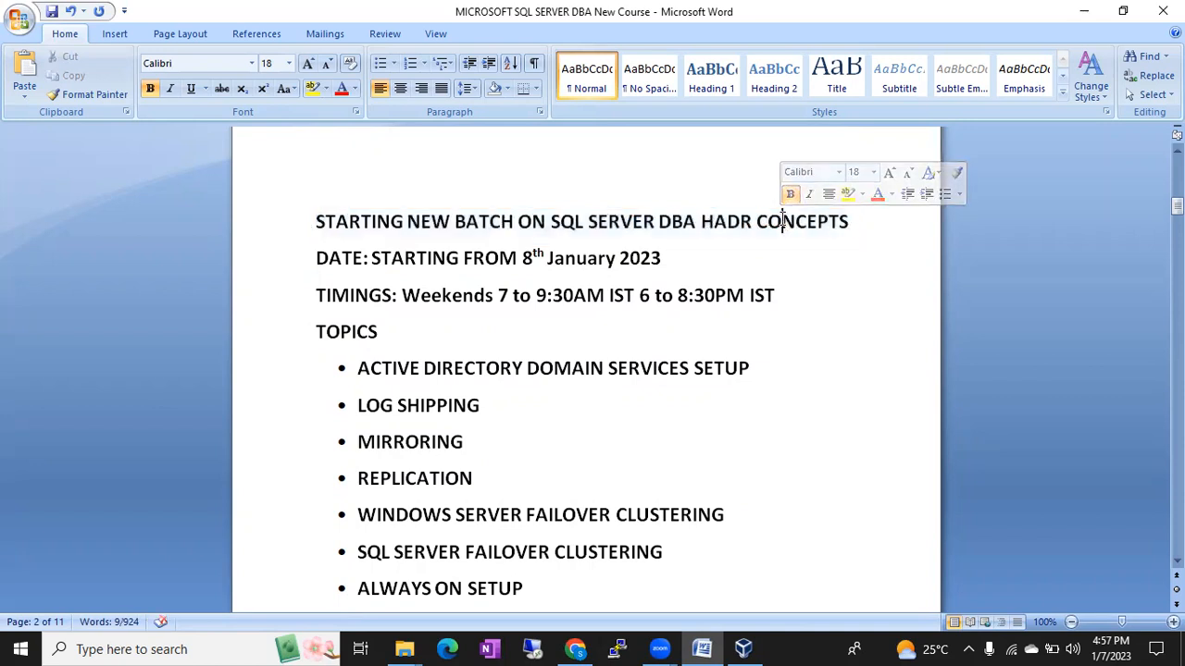
{"action": "double_click", "coordinate": [726, 221]}
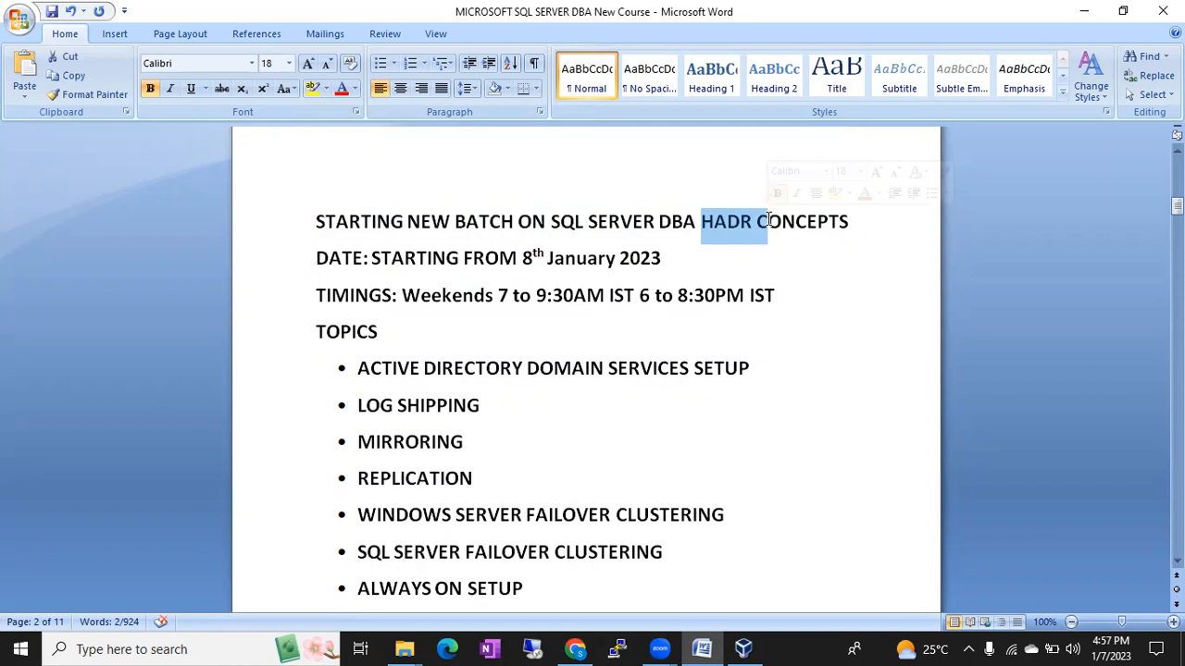
- Review the start date and change the evening timing from 6 to 8:30PM to 7 to 9:30PM IST
{"action": "left_click", "coordinate": [445, 257]}
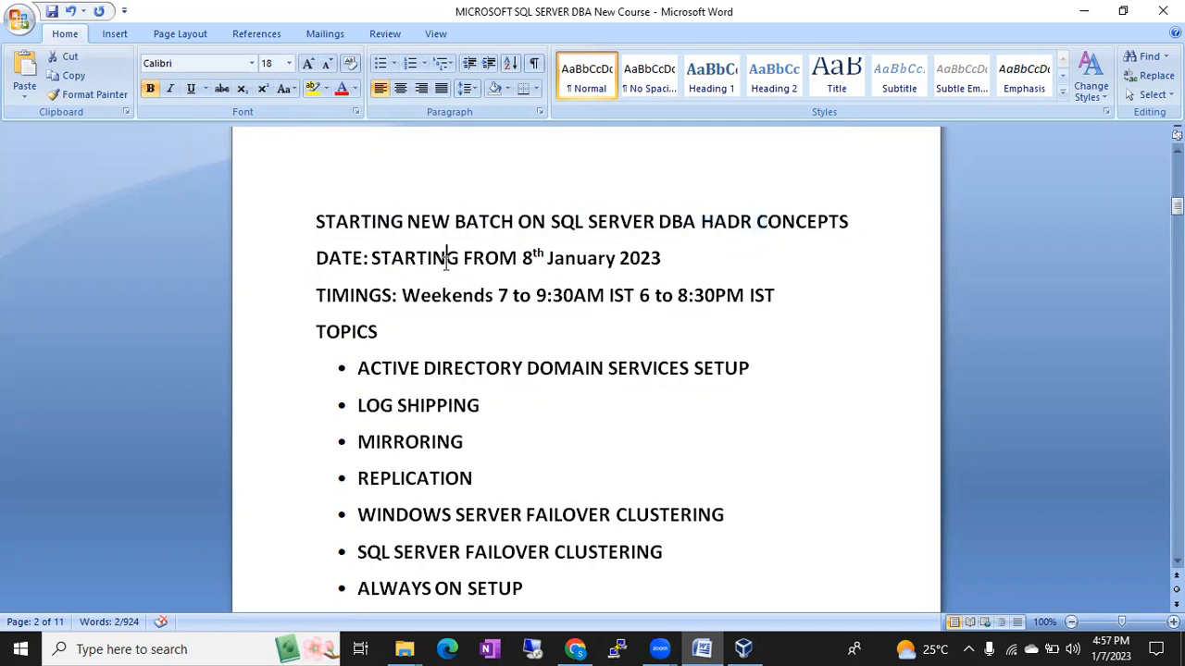
{"action": "left_click_drag", "start_coordinate": [372, 257], "coordinate": [660, 257]}
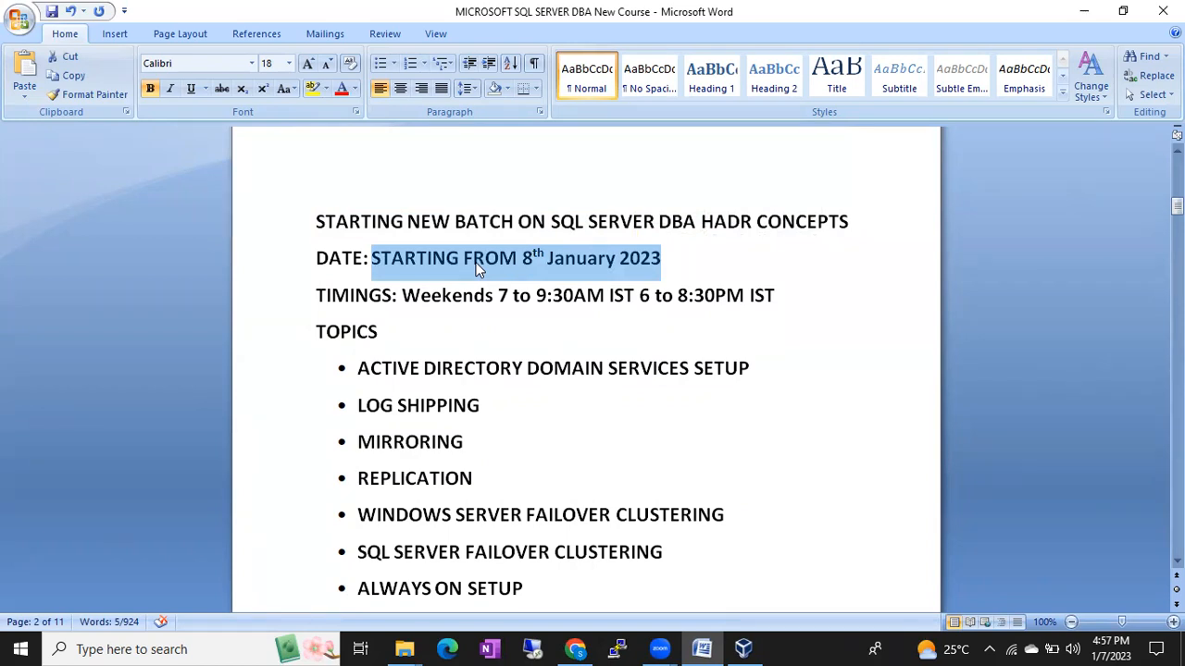
{"action": "mouse_move", "coordinate": [411, 297]}
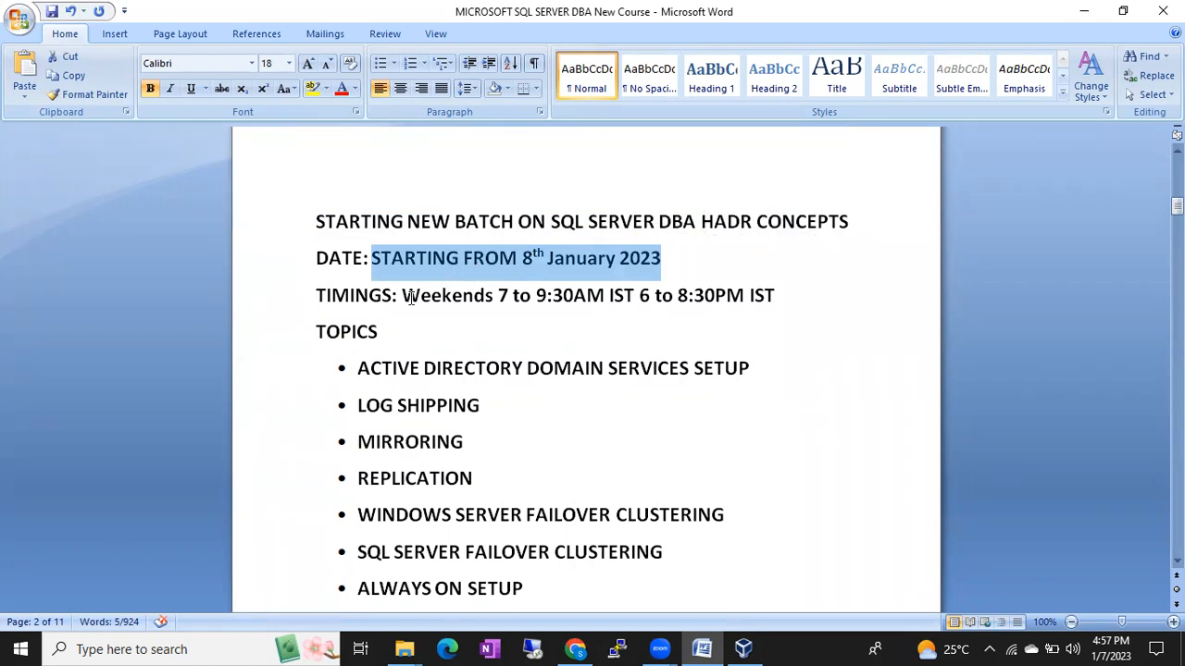
{"action": "left_click_drag", "start_coordinate": [497, 296], "coordinate": [602, 295]}
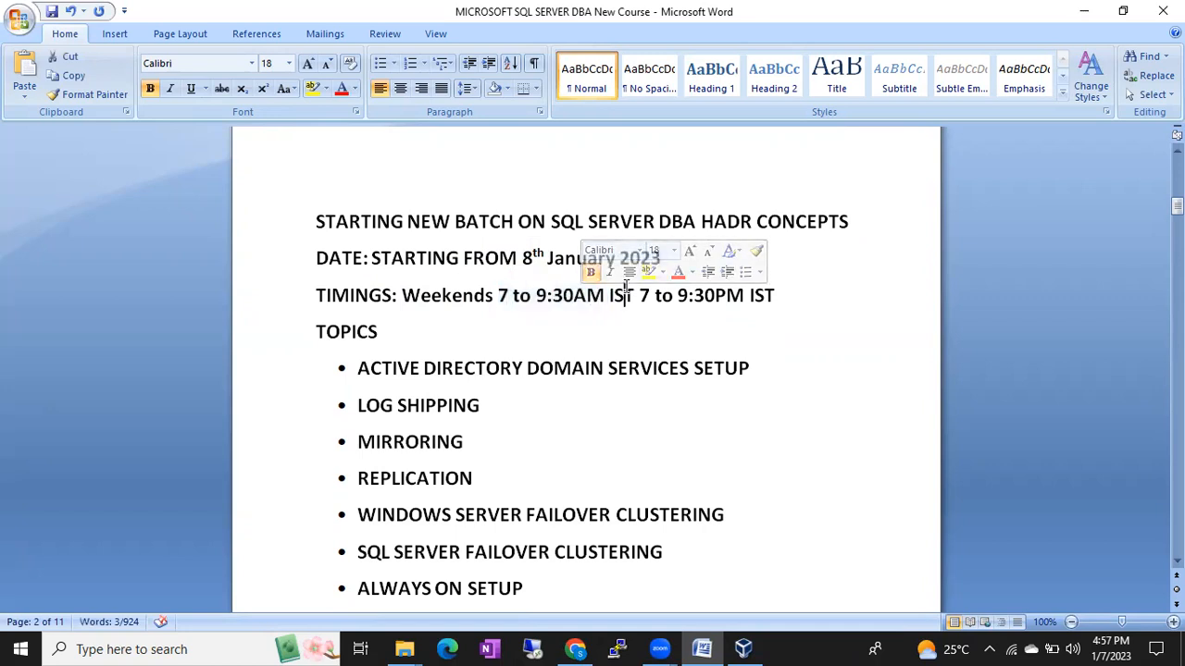
{"action": "left_click_drag", "start_coordinate": [636, 295], "coordinate": [741, 296]}
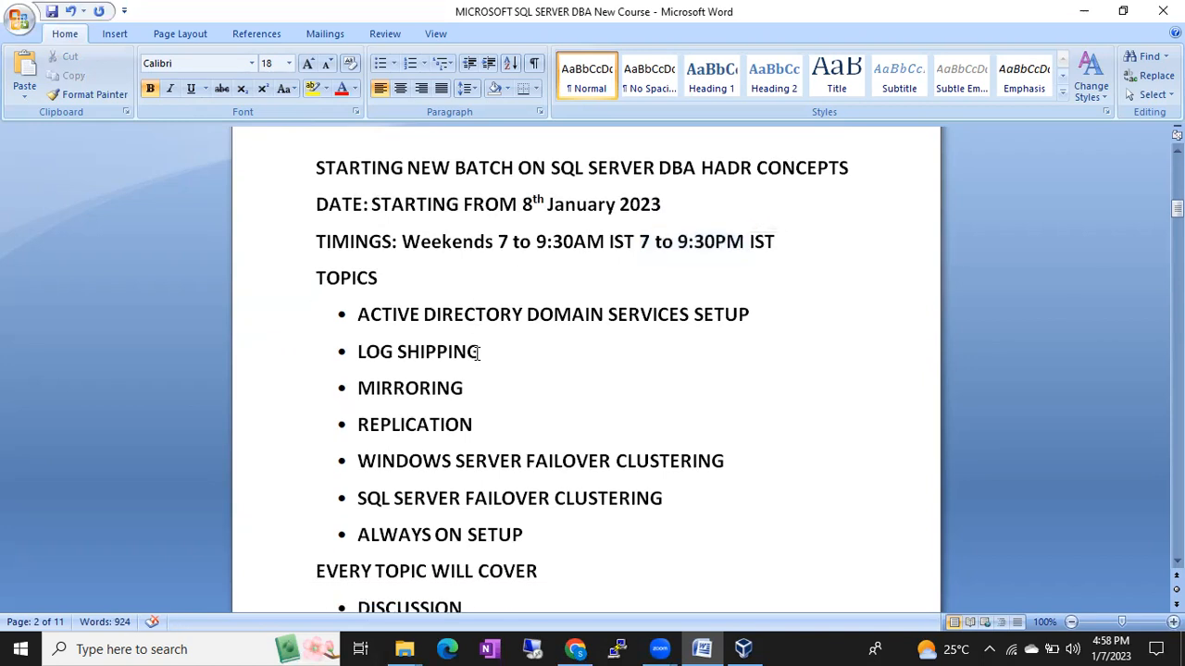
{"action": "left_click_drag", "start_coordinate": [358, 314], "coordinate": [692, 314]}
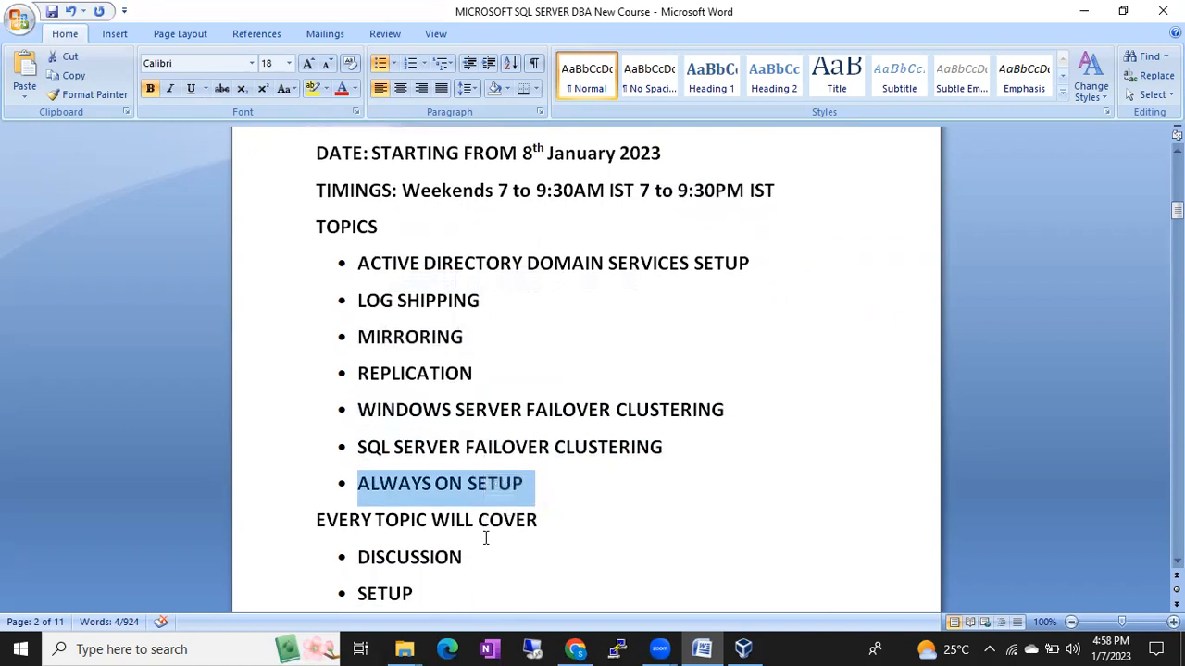
{"action": "scroll", "scroll_direction": "down", "scroll_amount": 3}
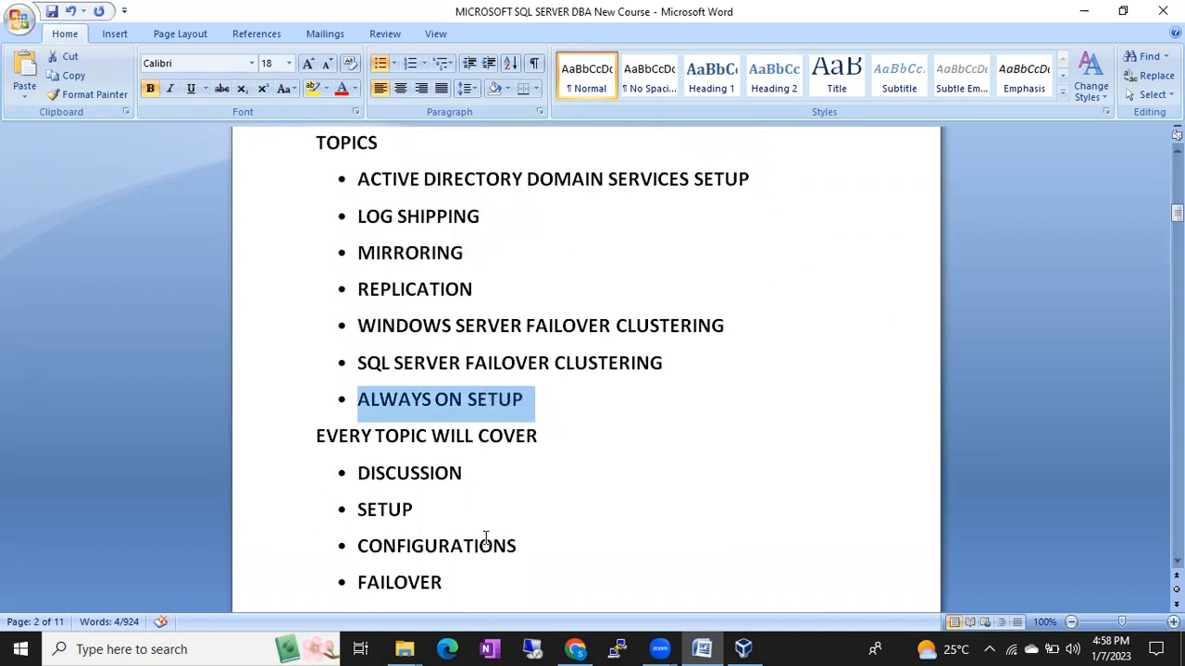
{"action": "scroll", "scroll_direction": "down", "scroll_amount": 3}
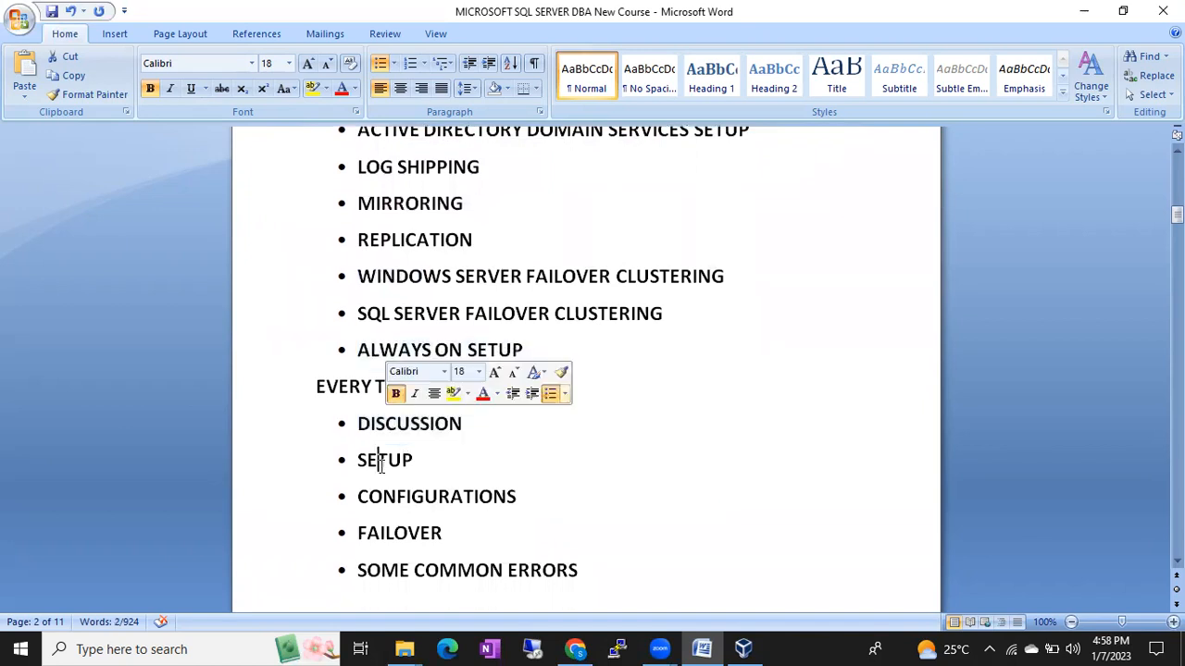
- Select SETUP past the contact email, then switch to VirtualBox Manager
{"action": "double_click", "coordinate": [384, 460]}
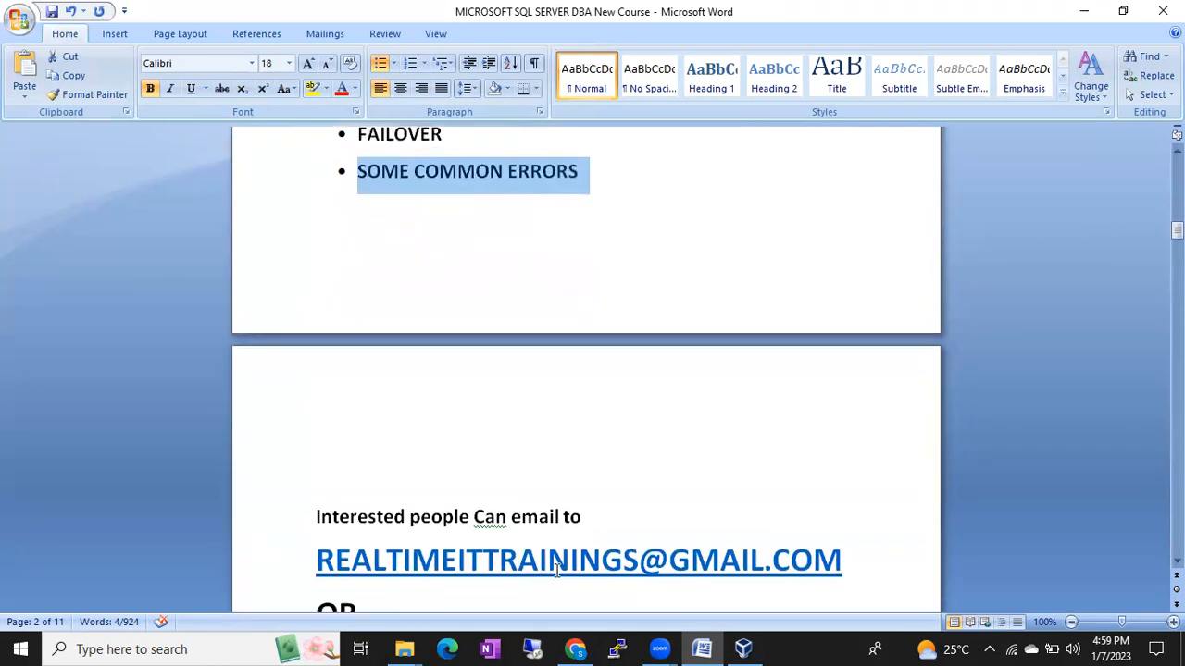
{"action": "mouse_move", "coordinate": [577, 560]}
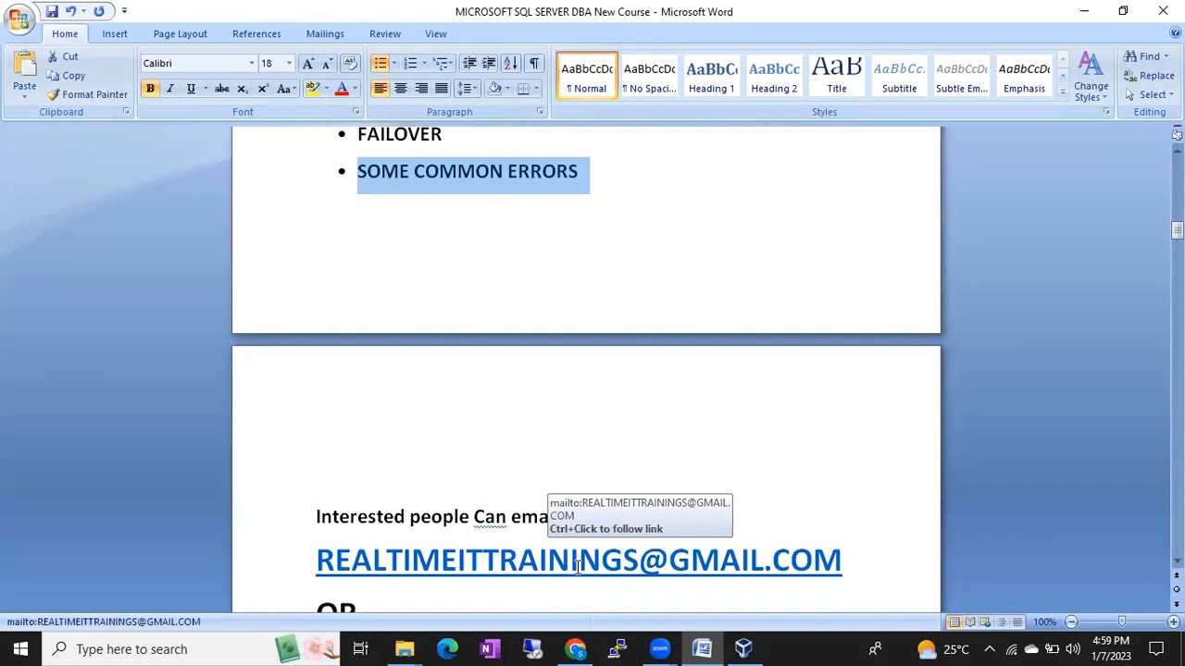
{"action": "left_click", "coordinate": [744, 649]}
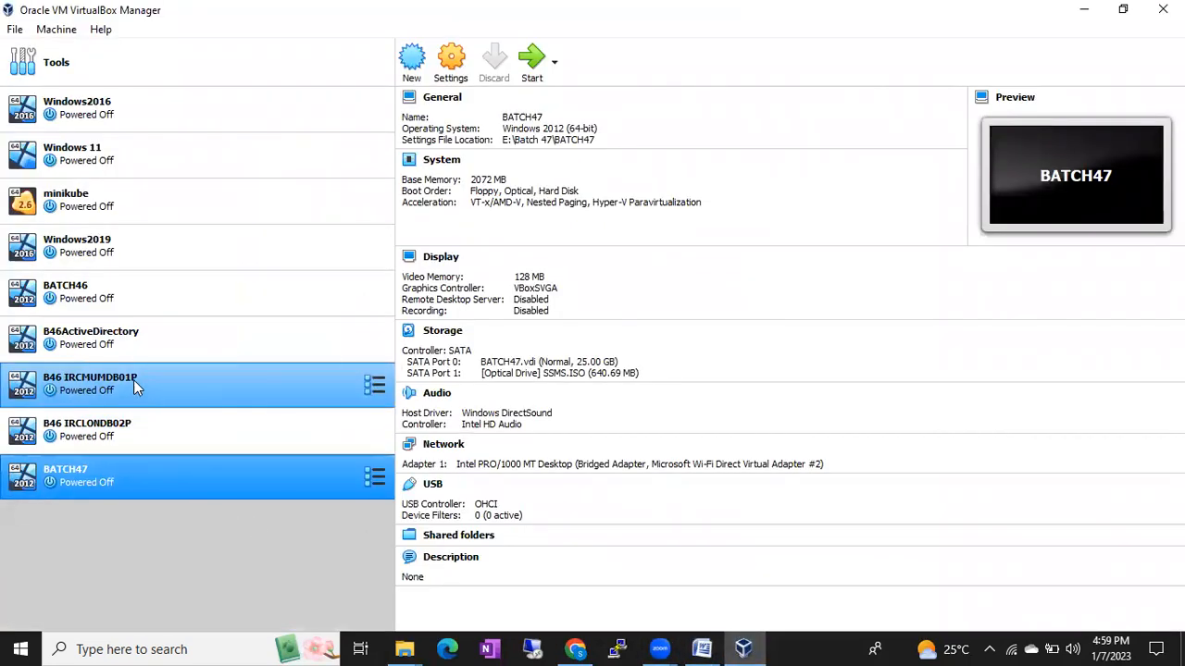
- View the details of B46 IRCMUMDB01P, then B46 IRCLONDB02P
{"action": "left_click", "coordinate": [89, 383]}
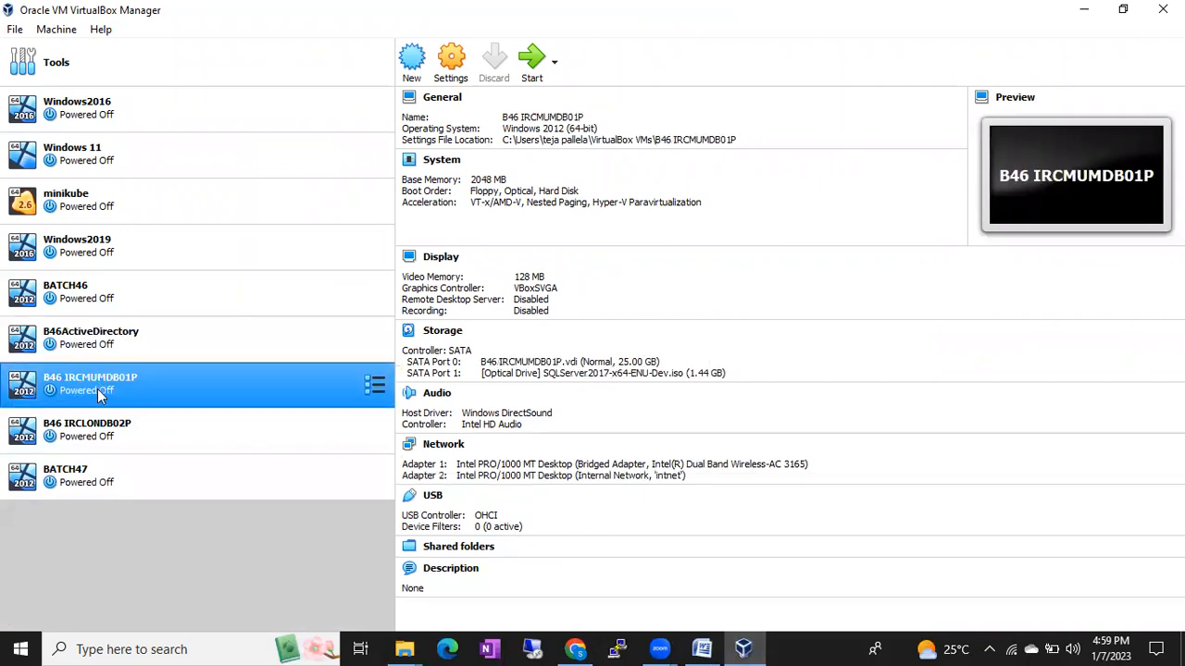
{"action": "left_click", "coordinate": [91, 338]}
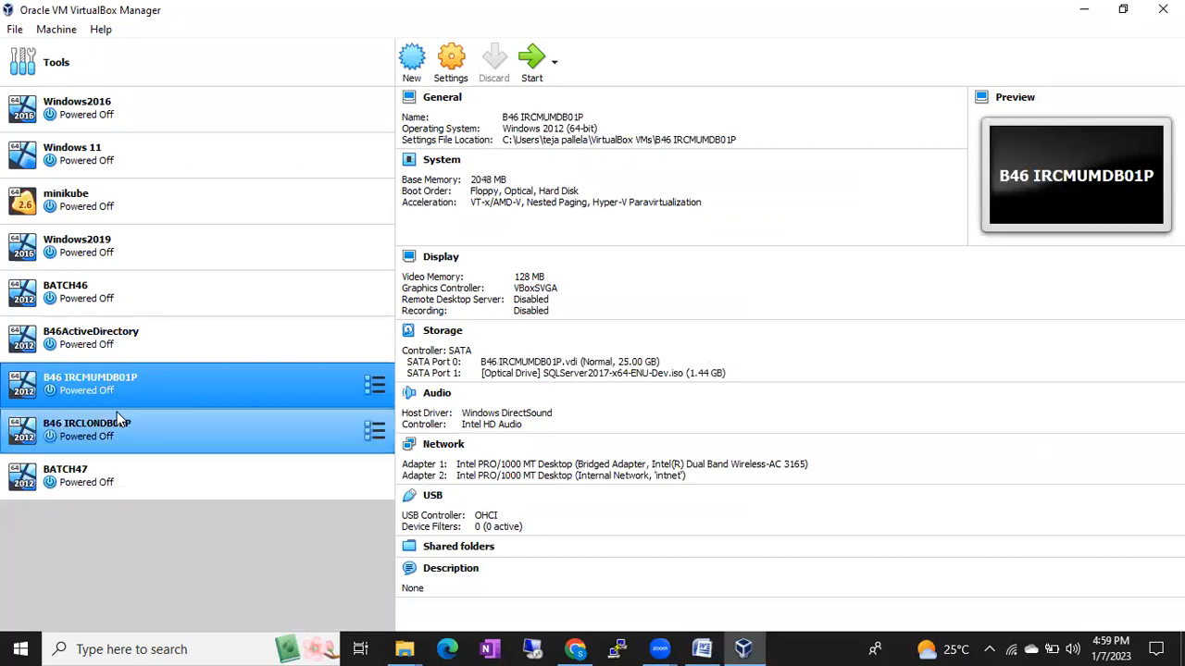
{"action": "left_click", "coordinate": [87, 429]}
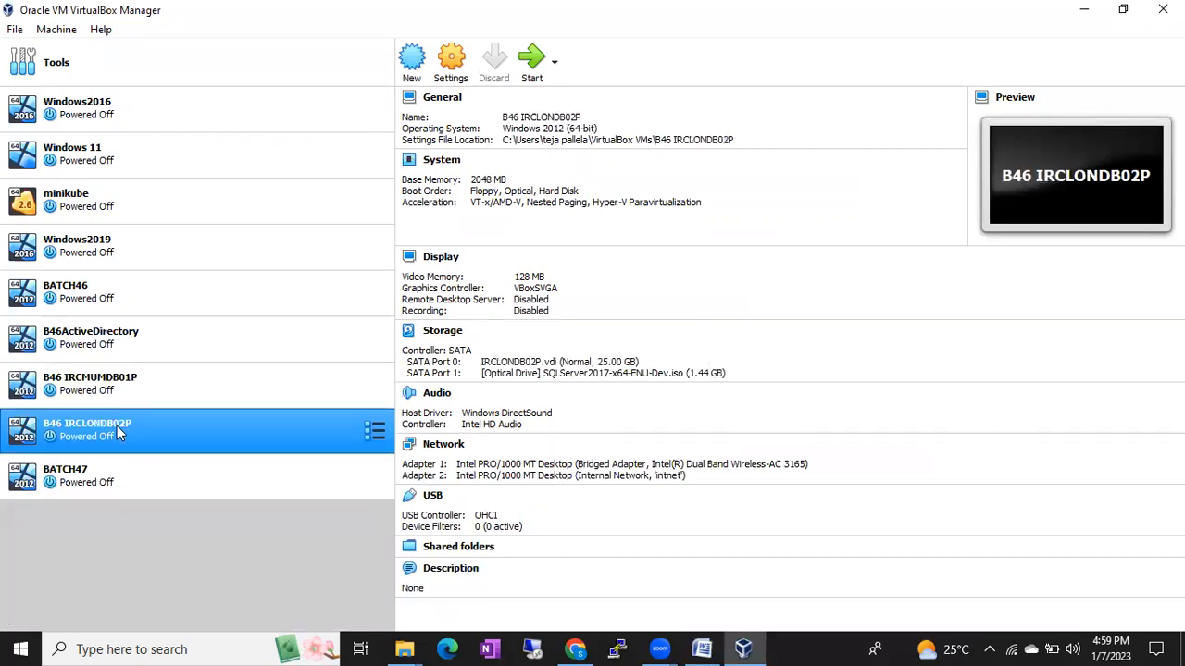
{"action": "mouse_move", "coordinate": [64, 384]}
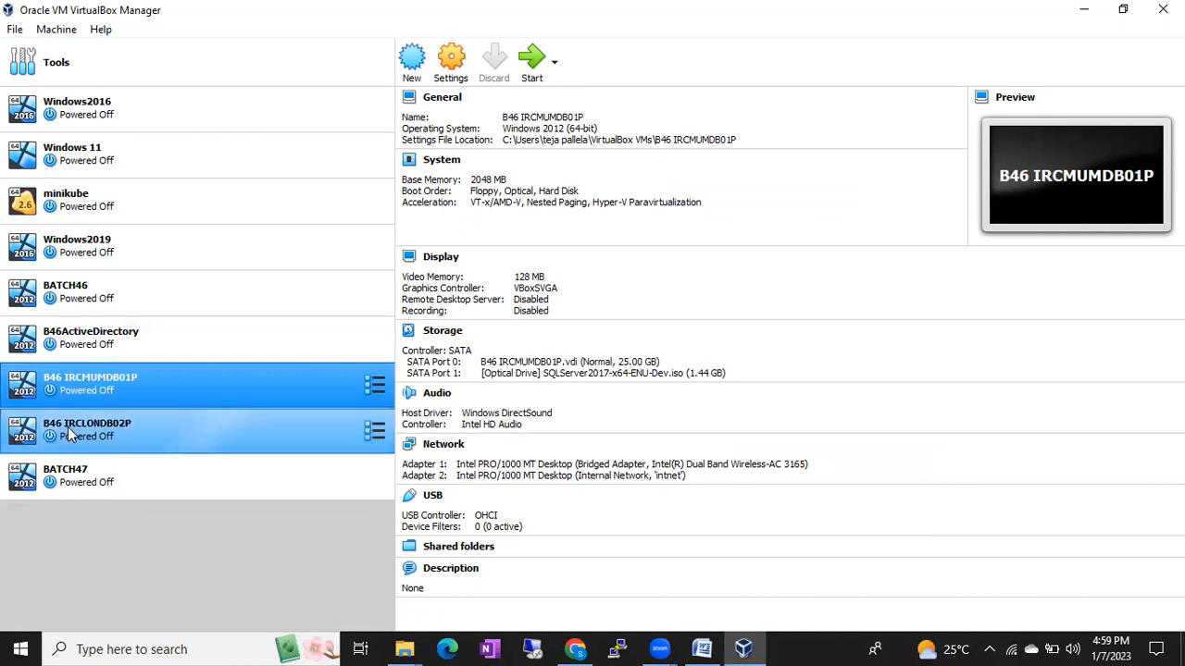
{"action": "mouse_move", "coordinate": [87, 429]}
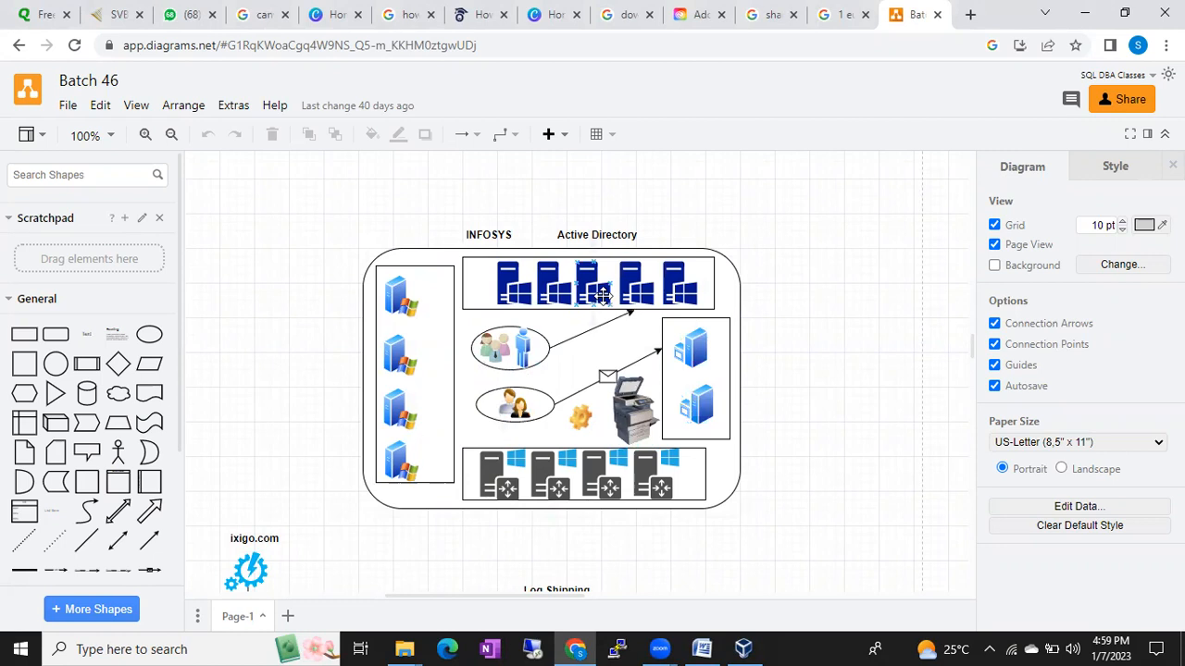
{"action": "scroll", "scroll_direction": "down", "scroll_amount": 3}
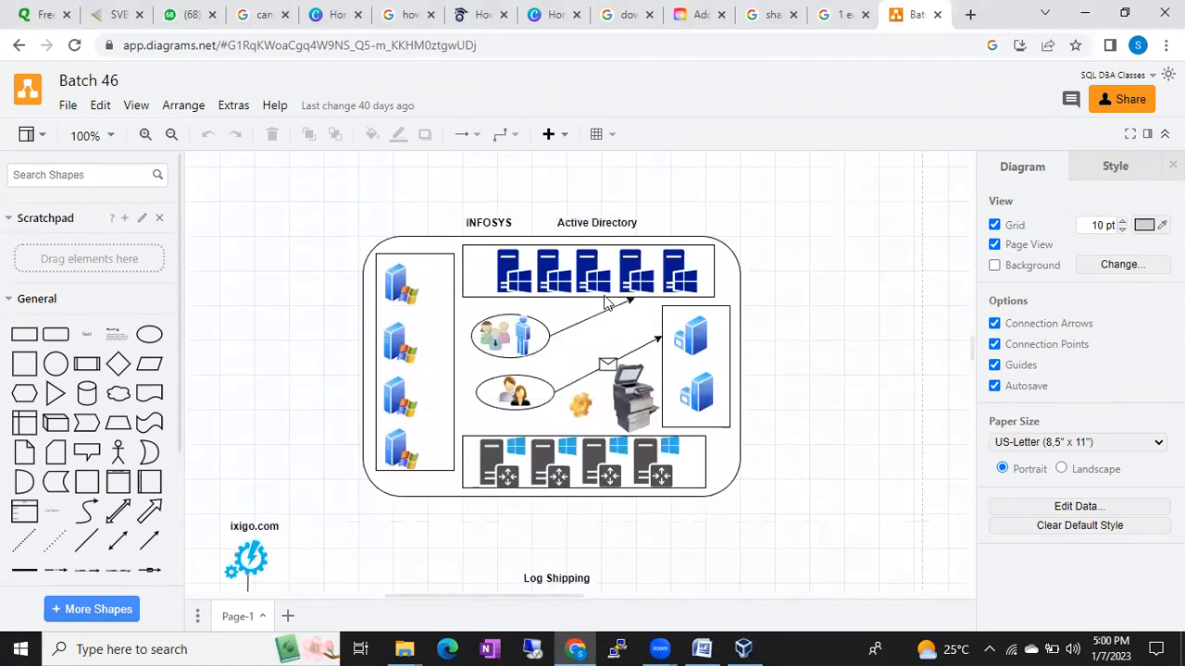
{"action": "scroll", "scroll_direction": "down", "scroll_amount": 3}
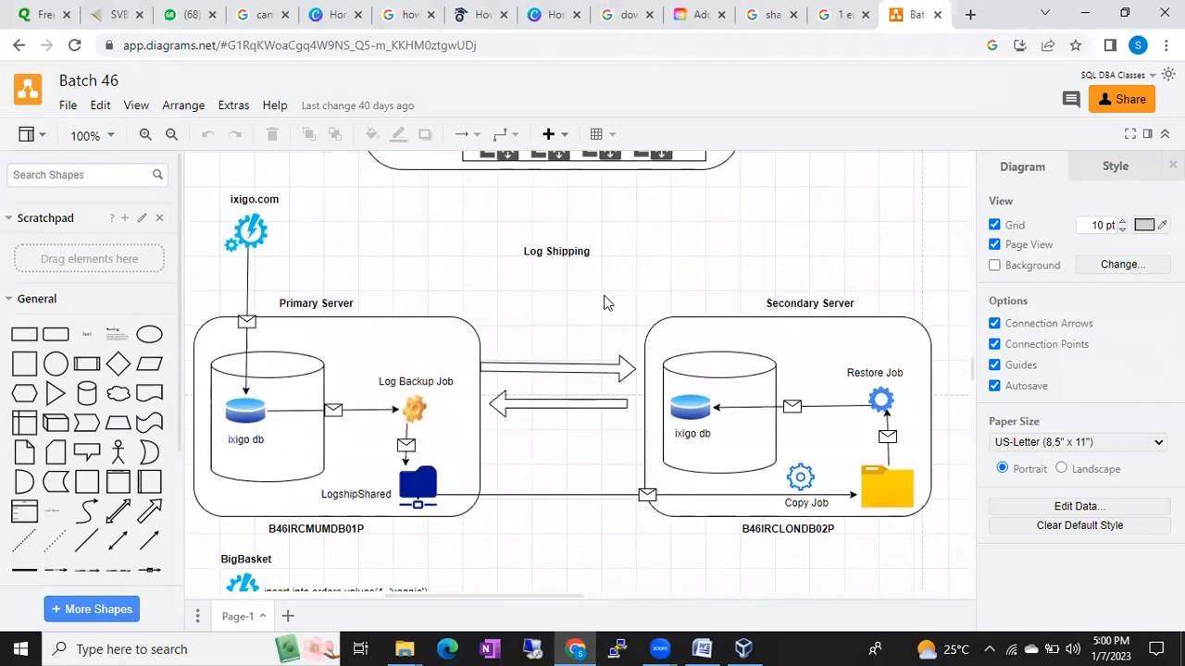
{"action": "mouse_move", "coordinate": [722, 431]}
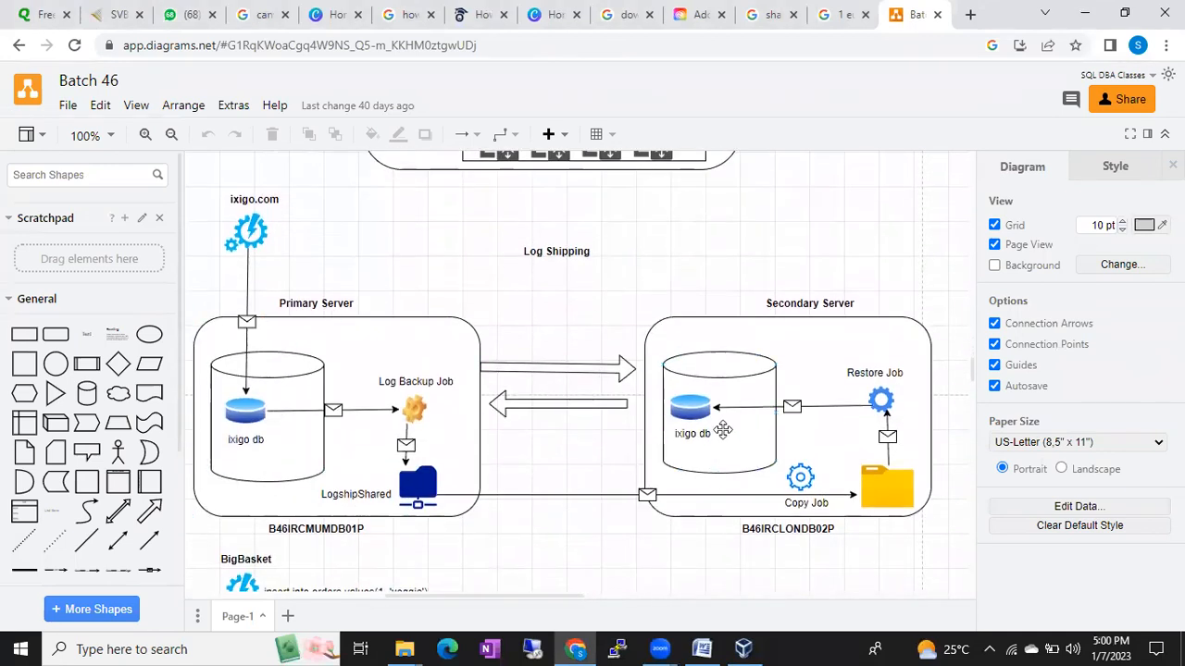
{"action": "scroll", "scroll_direction": "down", "scroll_amount": 3}
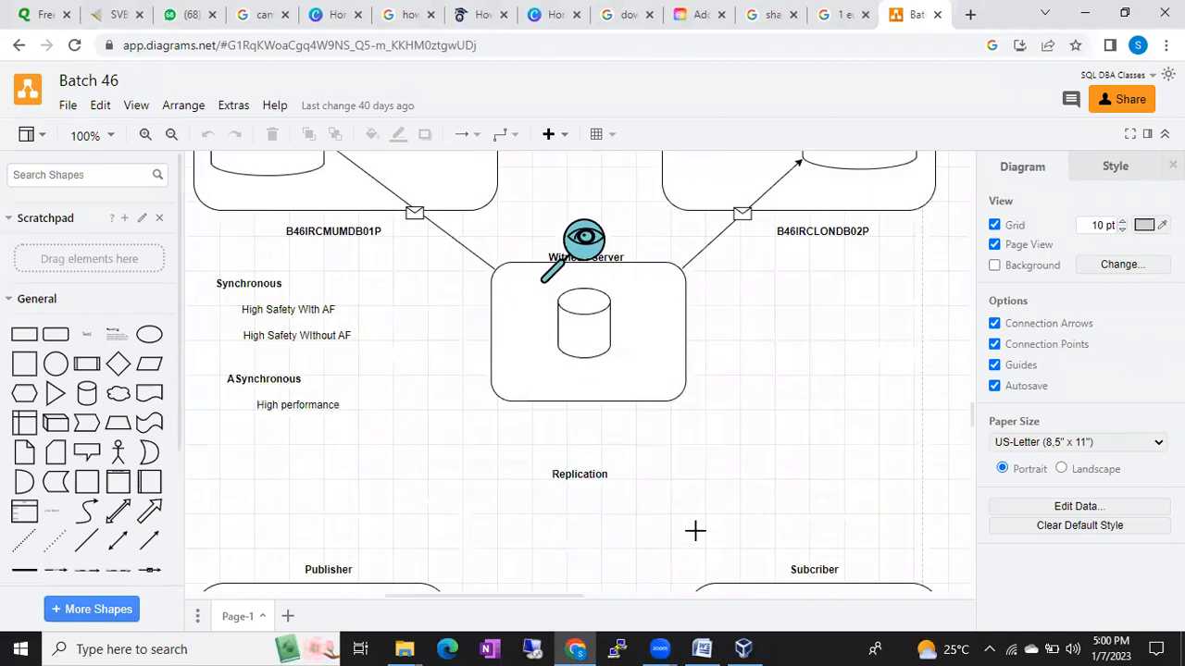
{"action": "scroll", "scroll_direction": "down", "scroll_amount": 3}
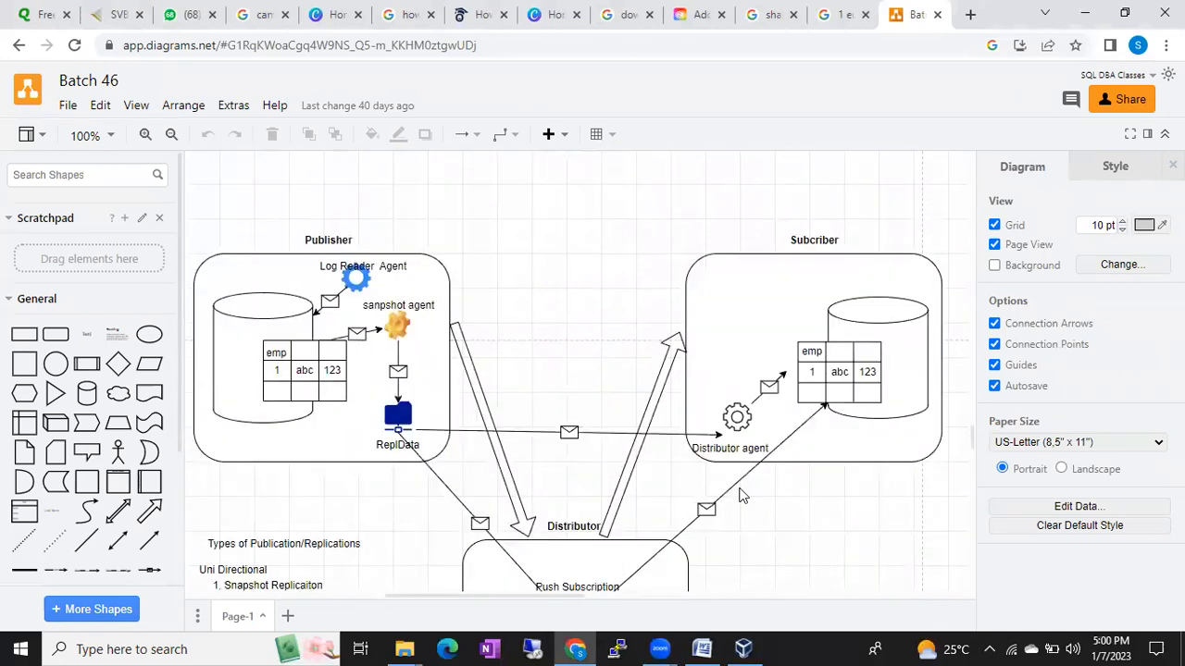
{"action": "scroll", "scroll_direction": "down", "scroll_amount": 3}
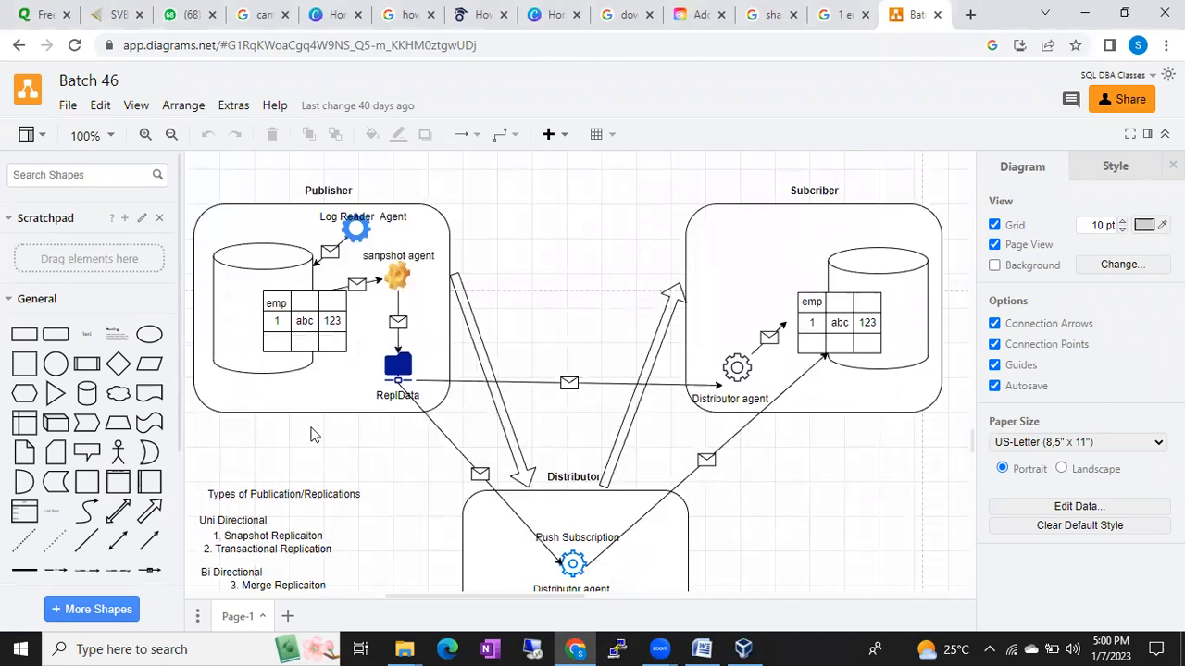
{"action": "left_click", "coordinate": [398, 361]}
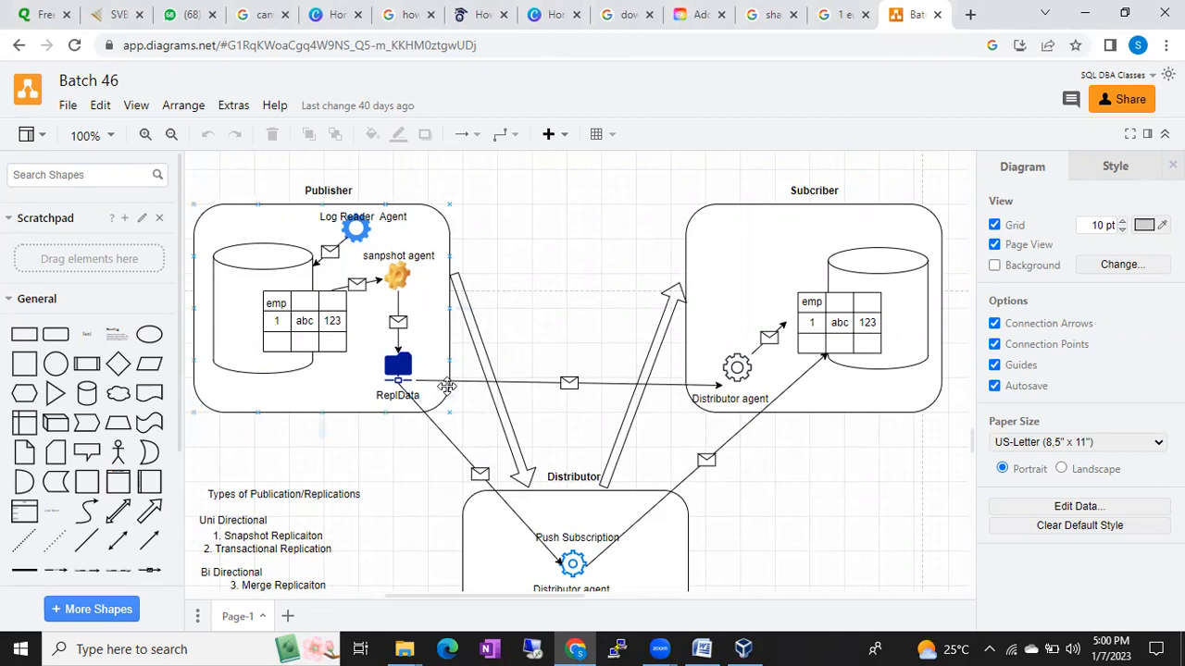
- Look over the clustering and Always On diagrams, then return to the Word announcement
{"action": "scroll", "scroll_direction": "down", "scroll_amount": 3}
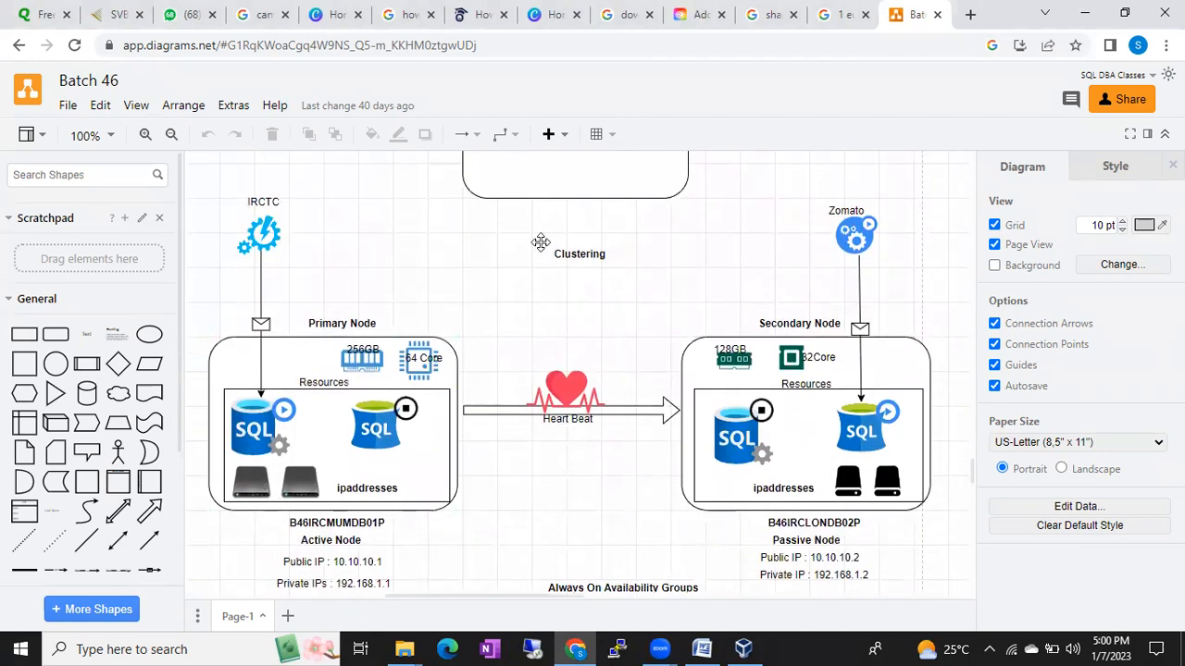
{"action": "mouse_move", "coordinate": [597, 340]}
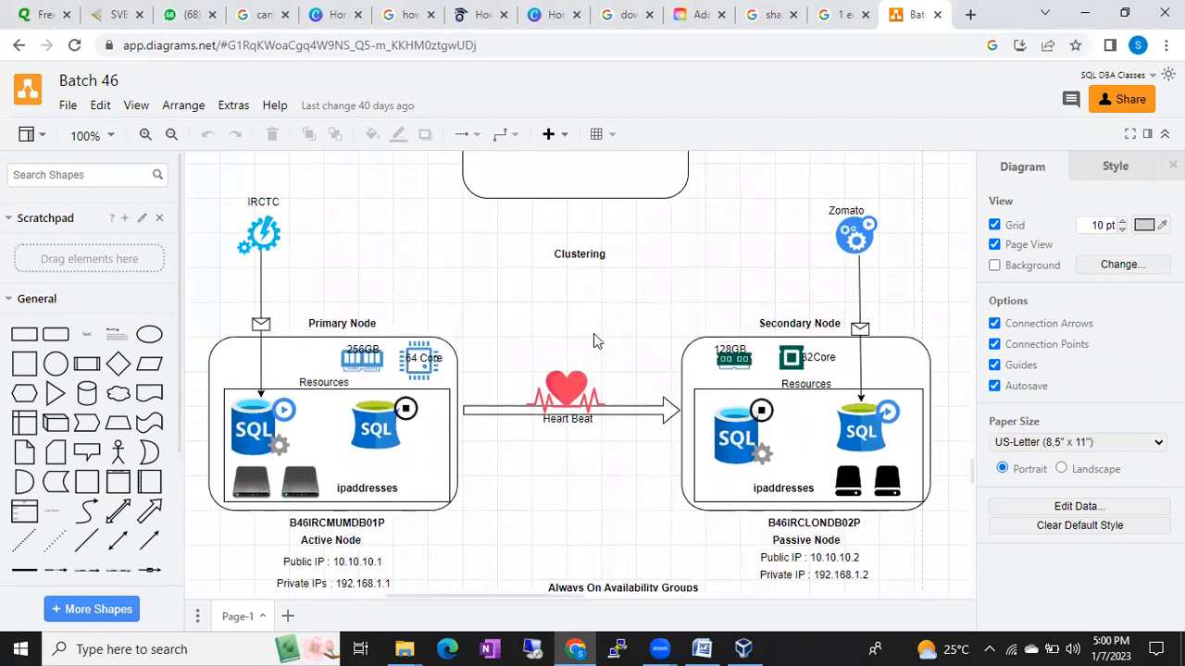
{"action": "scroll", "scroll_direction": "down", "scroll_amount": 3}
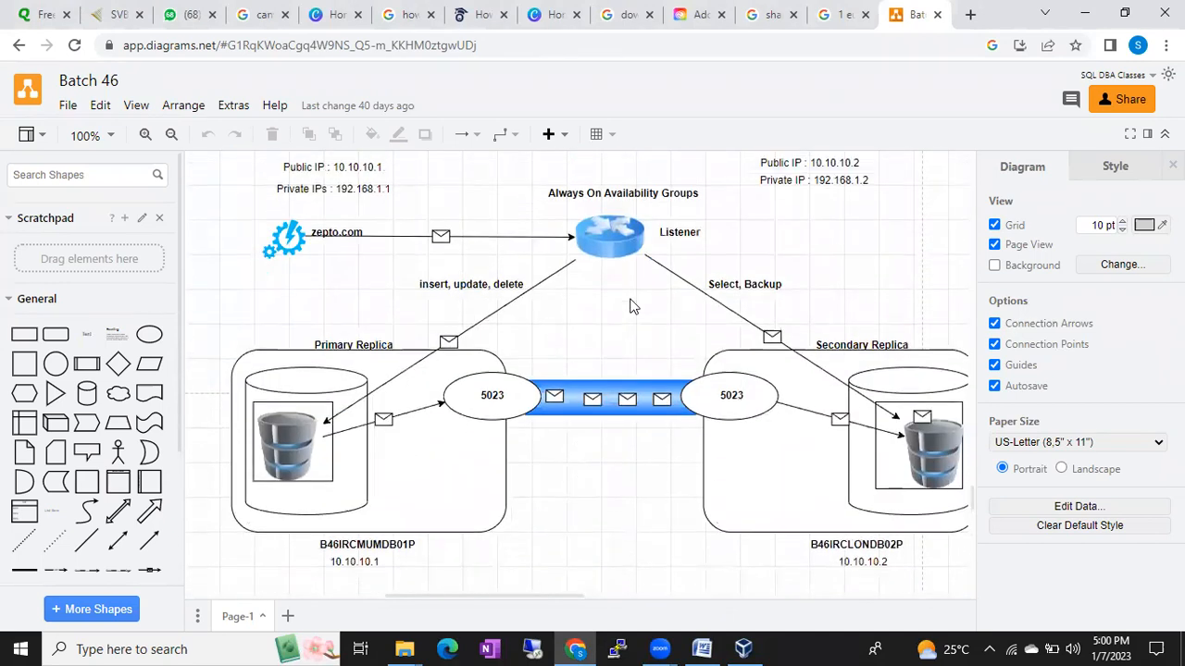
{"action": "scroll", "scroll_direction": "down", "scroll_amount": 3}
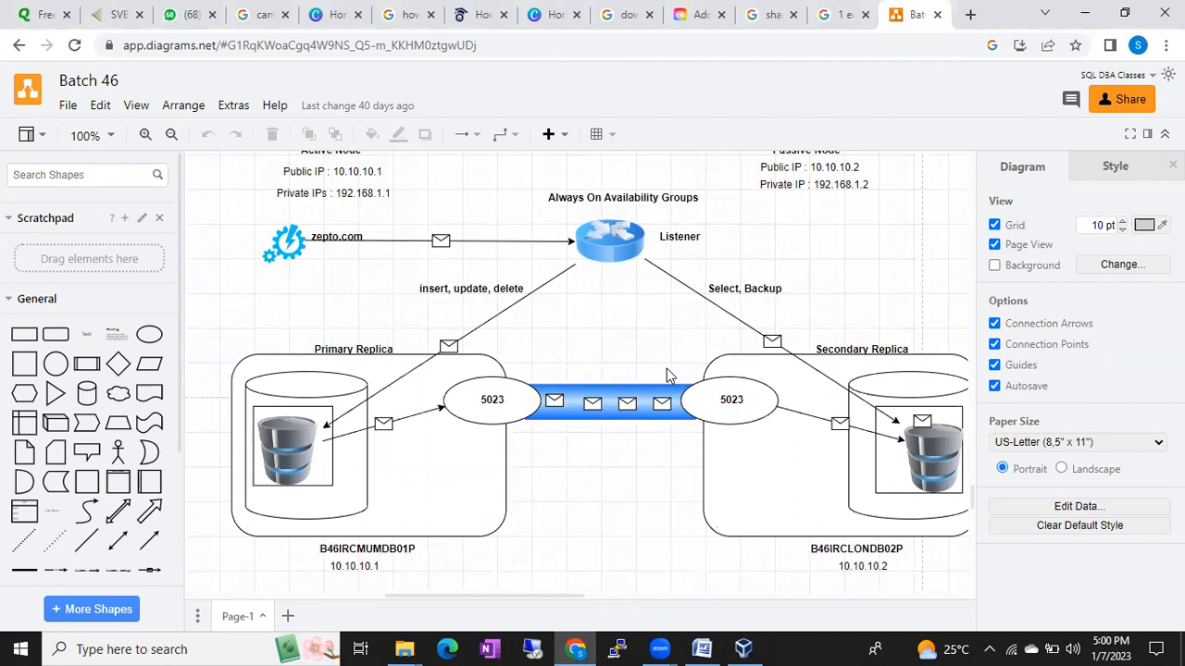
{"action": "mouse_move", "coordinate": [712, 628]}
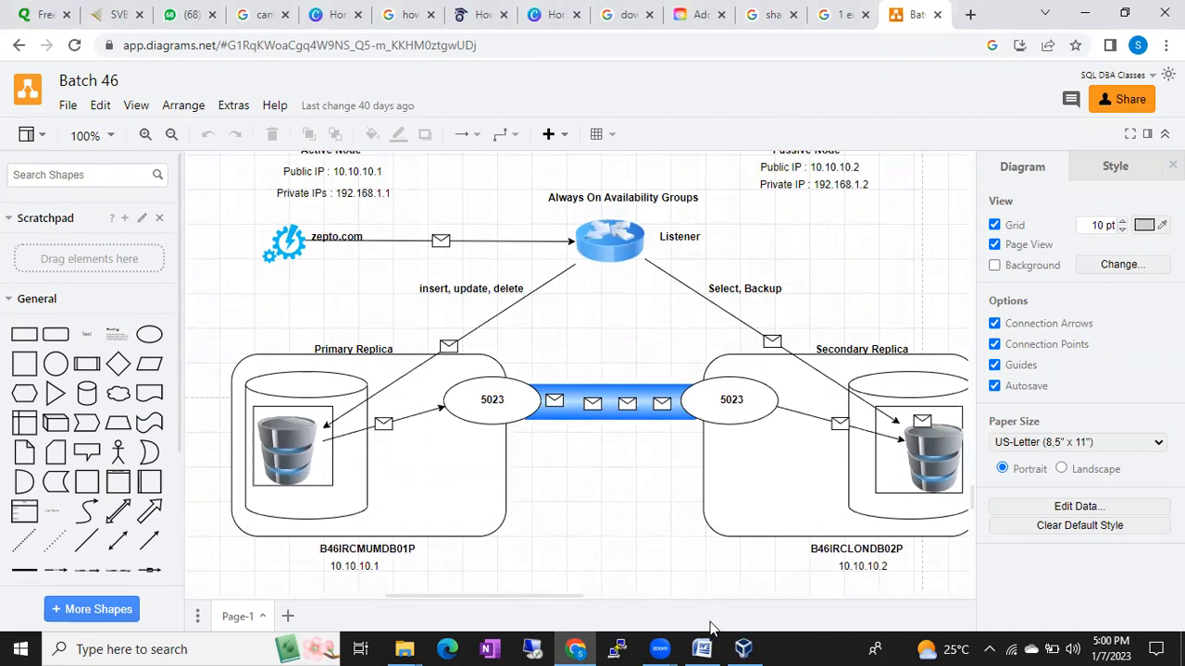
{"action": "left_click", "coordinate": [701, 649]}
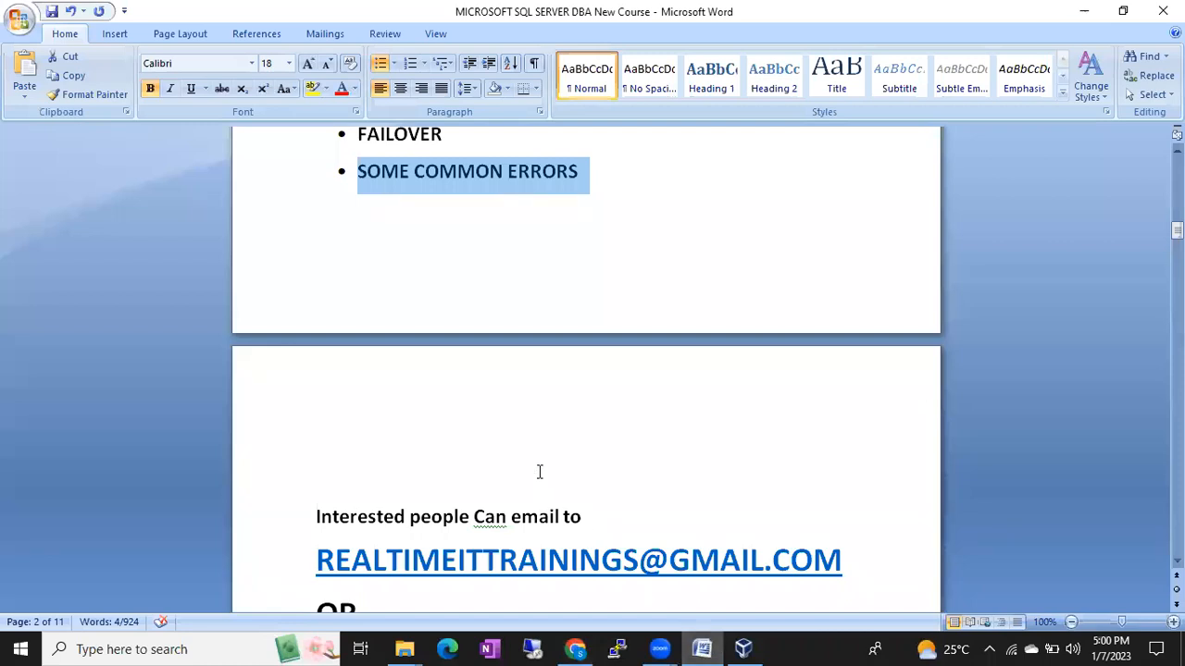
{"action": "scroll", "scroll_direction": "down", "scroll_amount": 3}
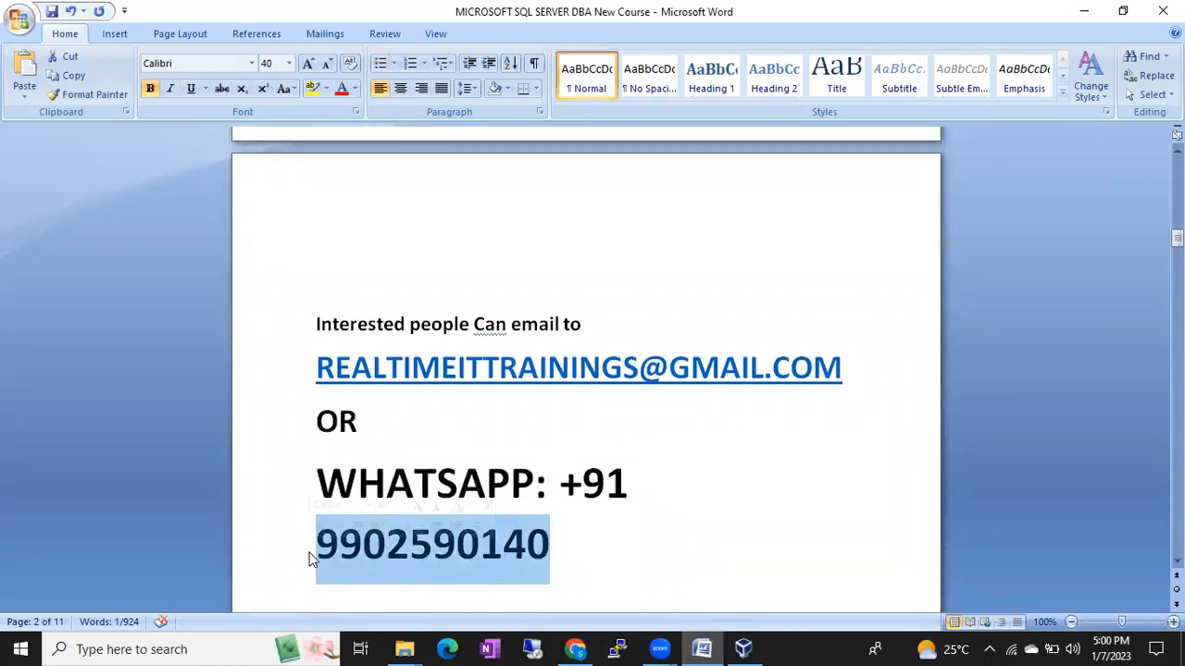
{"action": "left_click", "coordinate": [311, 545]}
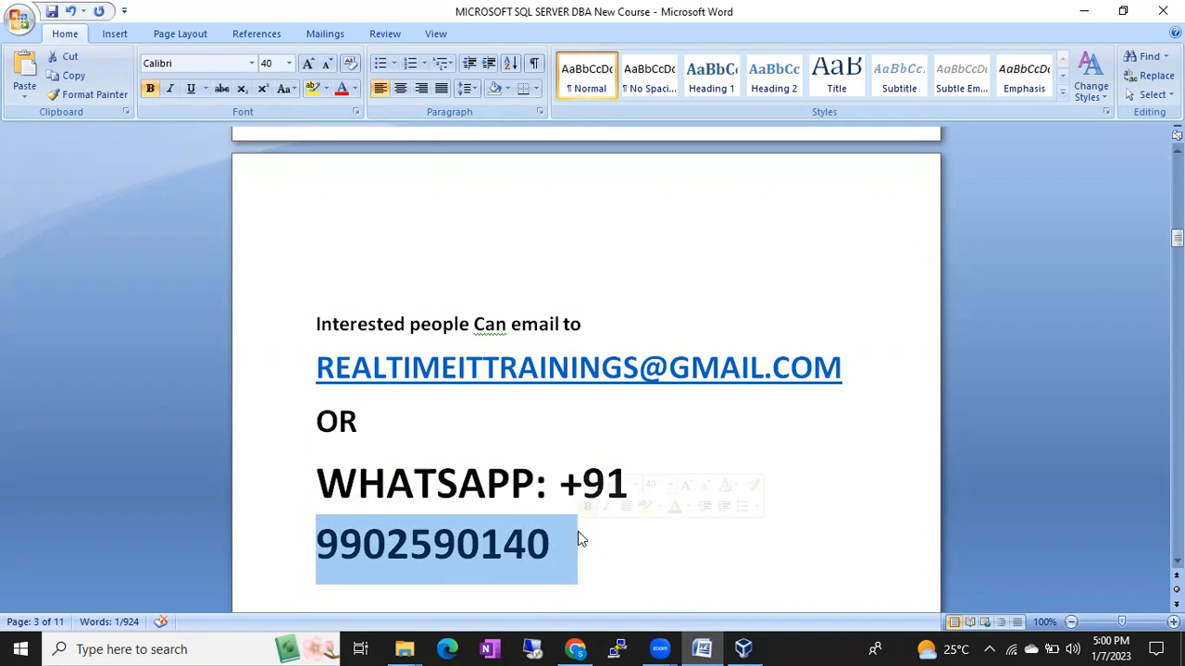
{"action": "left_click", "coordinate": [369, 545]}
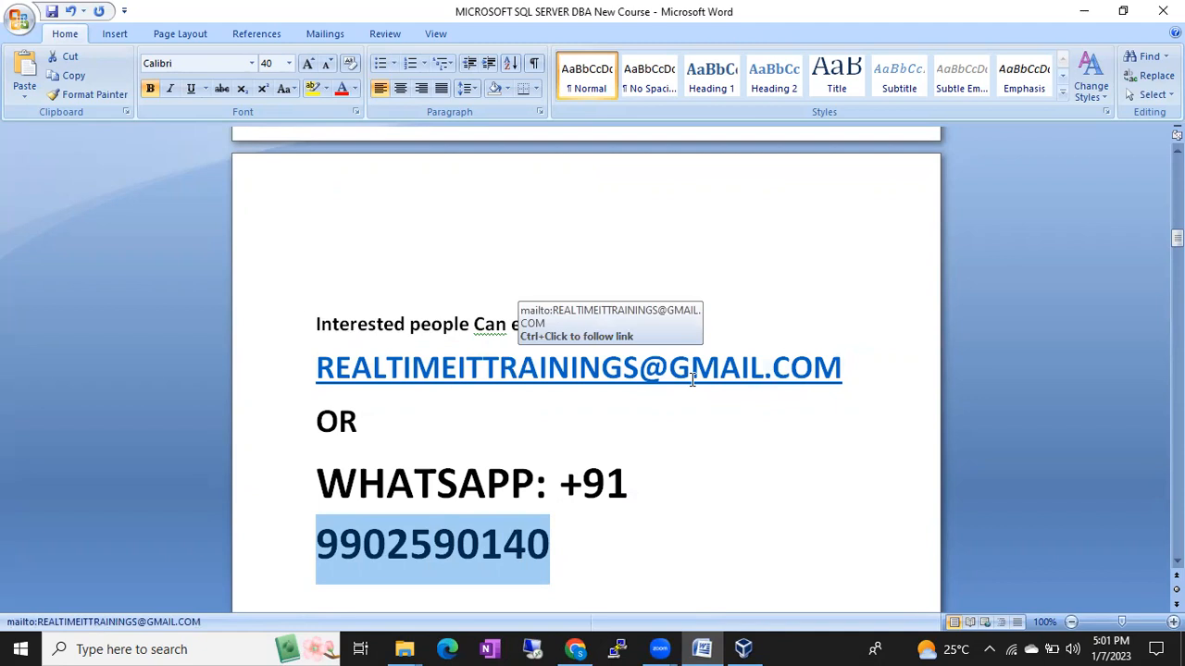
{"action": "mouse_move", "coordinate": [830, 113]}
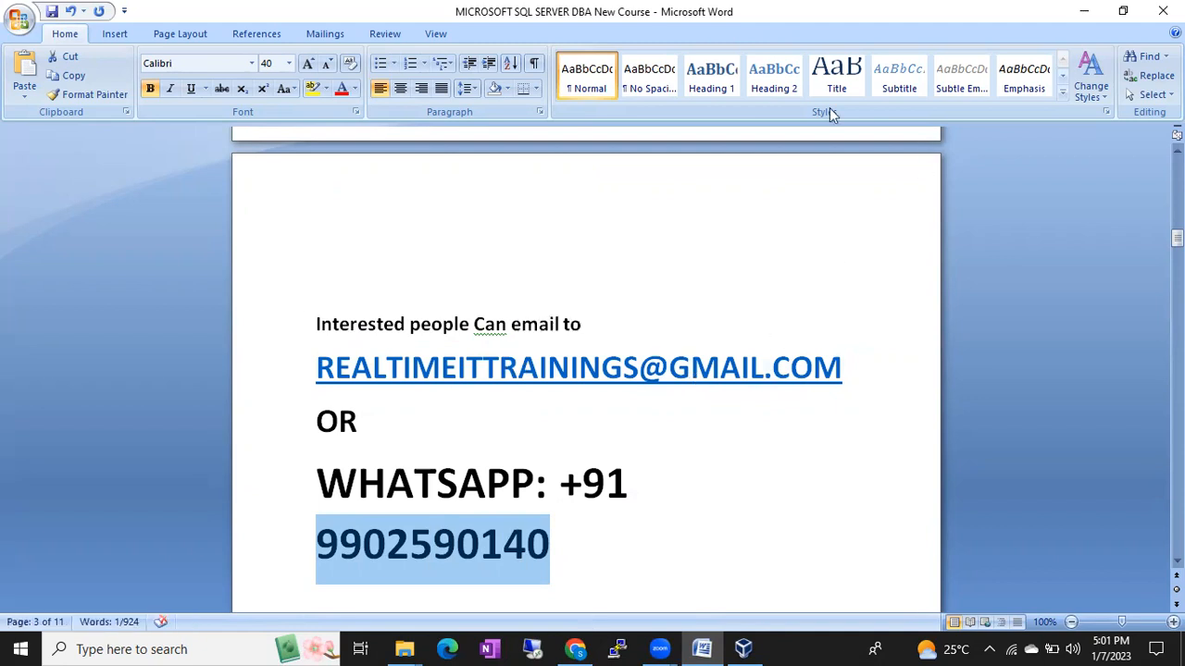